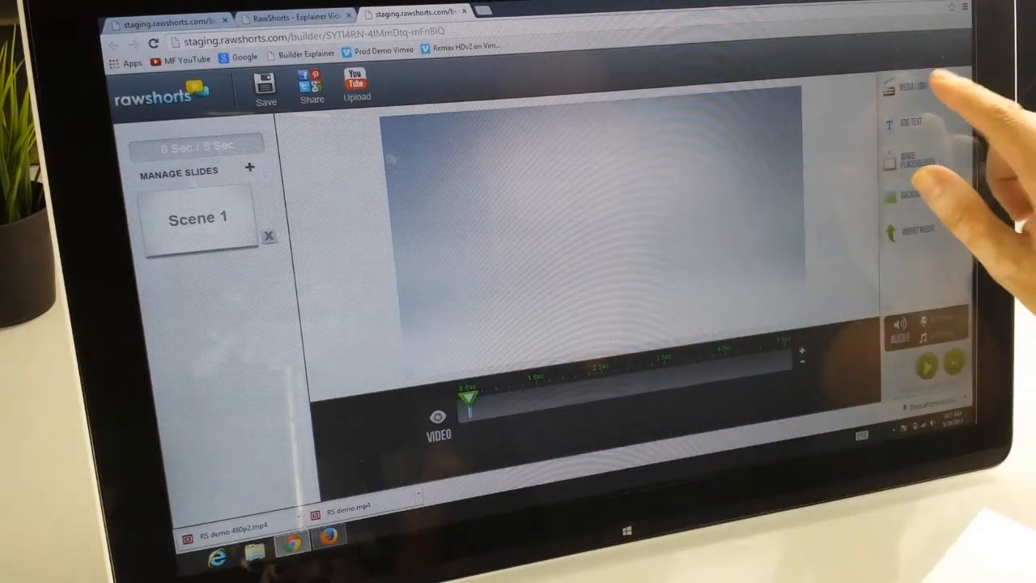
- Open the Media Library to the Business > Productivity graphics collection
{"action": "left_click", "coordinate": [901, 87]}
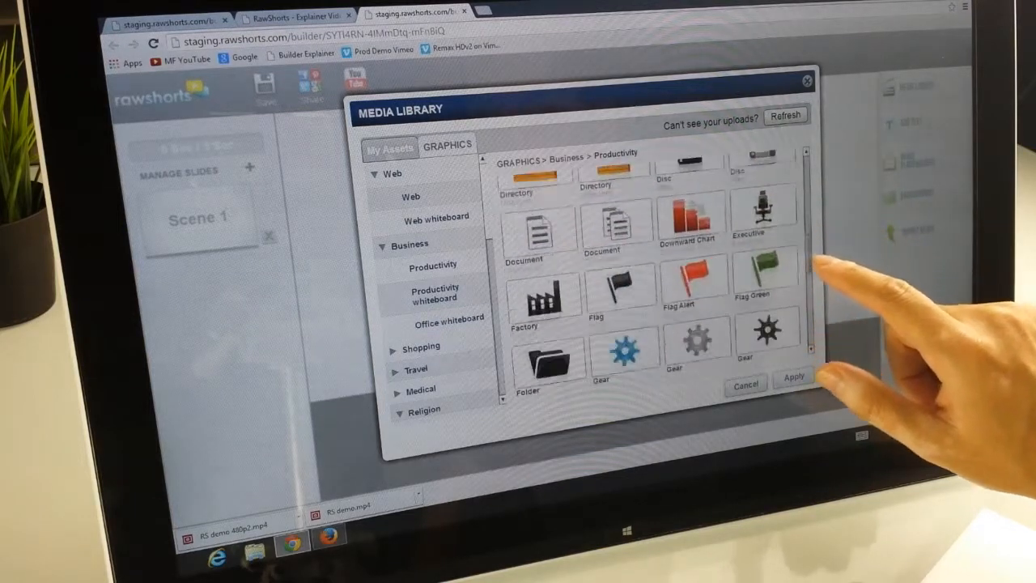
- Scroll the Productivity graphics to find the storefront graphic and apply it
{"action": "scroll", "scroll_direction": "down", "scroll_amount": 3}
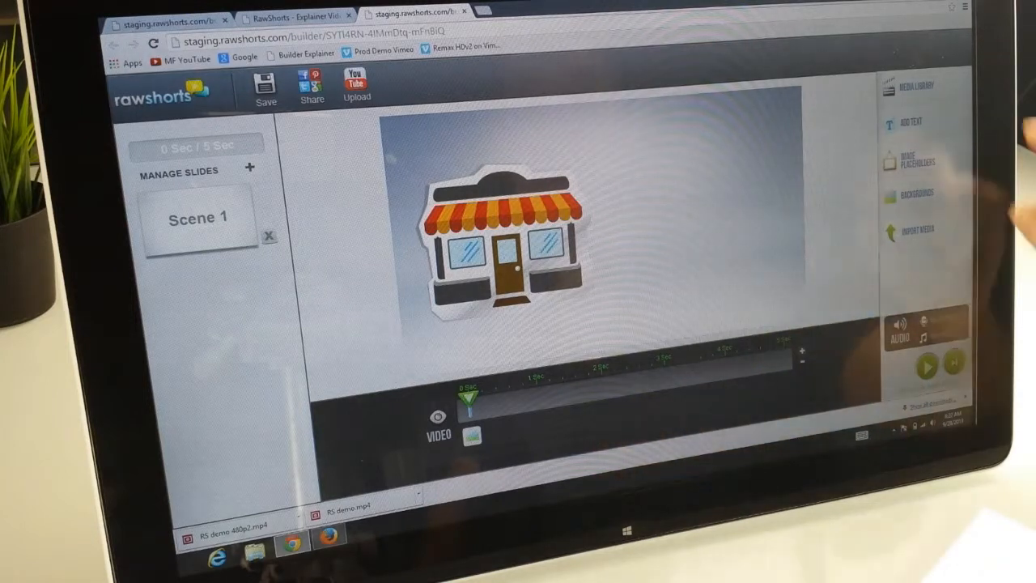
- Reopen the Media Library on the Business > Productivity whiteboard graphics
{"action": "left_click", "coordinate": [910, 87]}
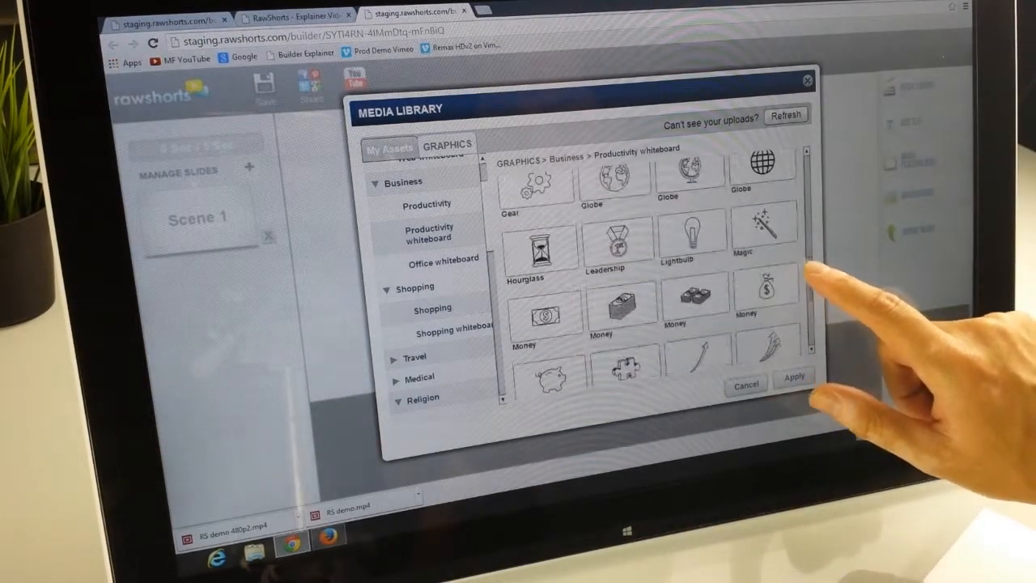
- Scroll the graphics and apply the cartoon businessman character, replacing the store
{"action": "scroll", "scroll_direction": "down", "scroll_amount": 3}
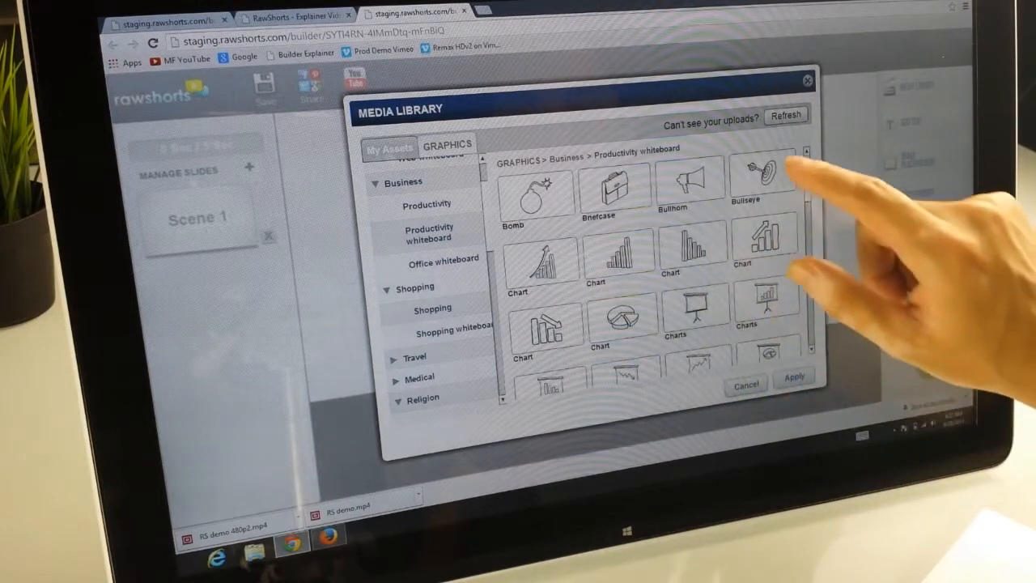
{"action": "left_click", "coordinate": [792, 378]}
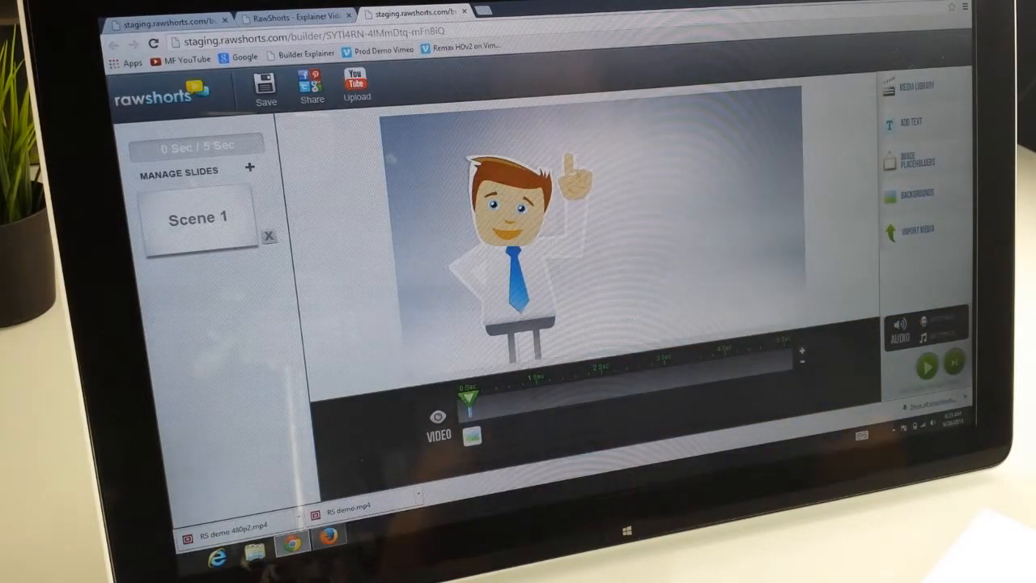
- Move the timeline to 1 second and open Characters male > Bob whiteboard poses
{"action": "left_click", "coordinate": [916, 89]}
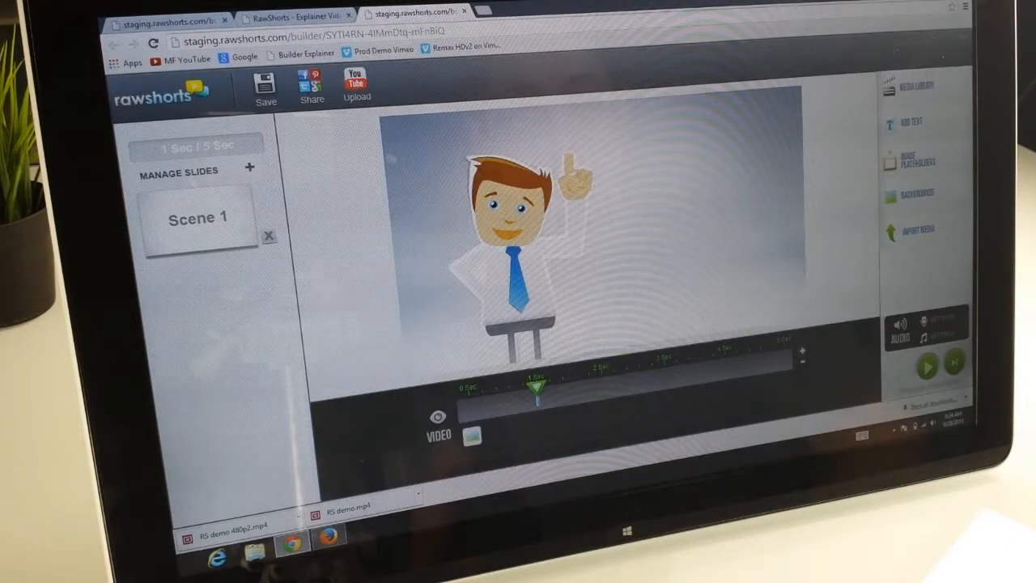
{"action": "left_click", "coordinate": [889, 89]}
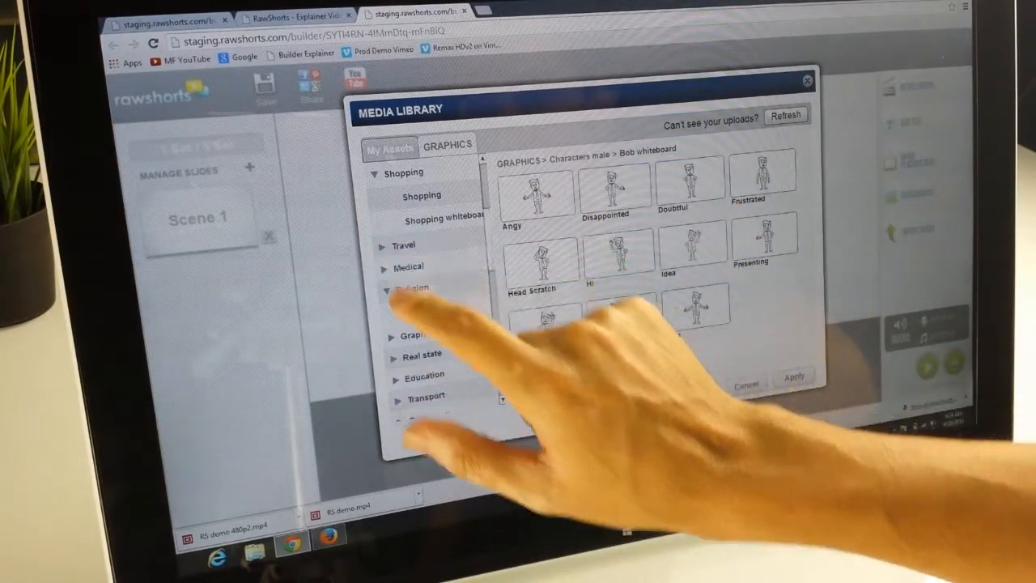
- View Travel graphics, then switch to My Assets > Medias uploaded images
{"action": "left_click", "coordinate": [402, 245]}
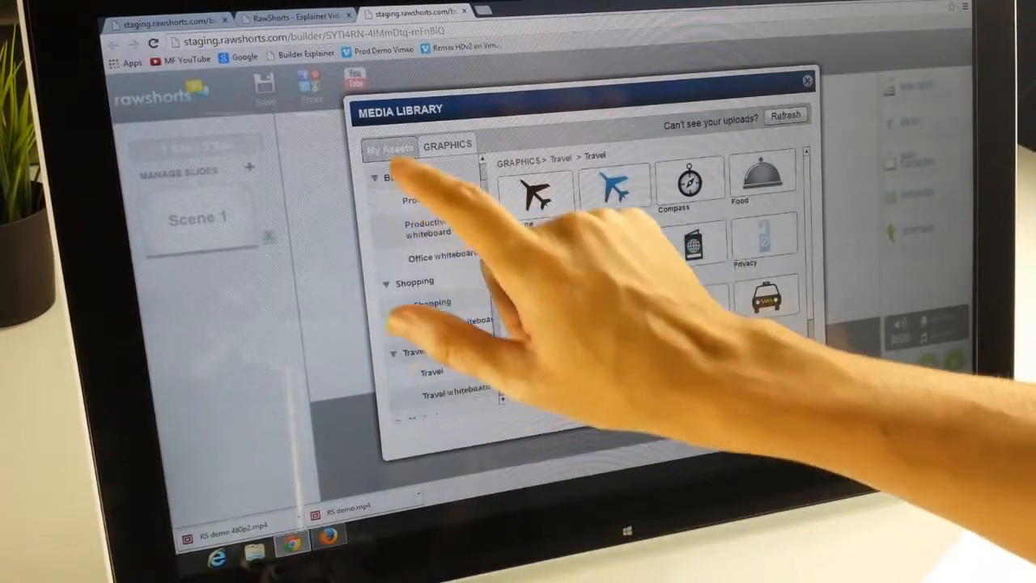
{"action": "left_click", "coordinate": [389, 149]}
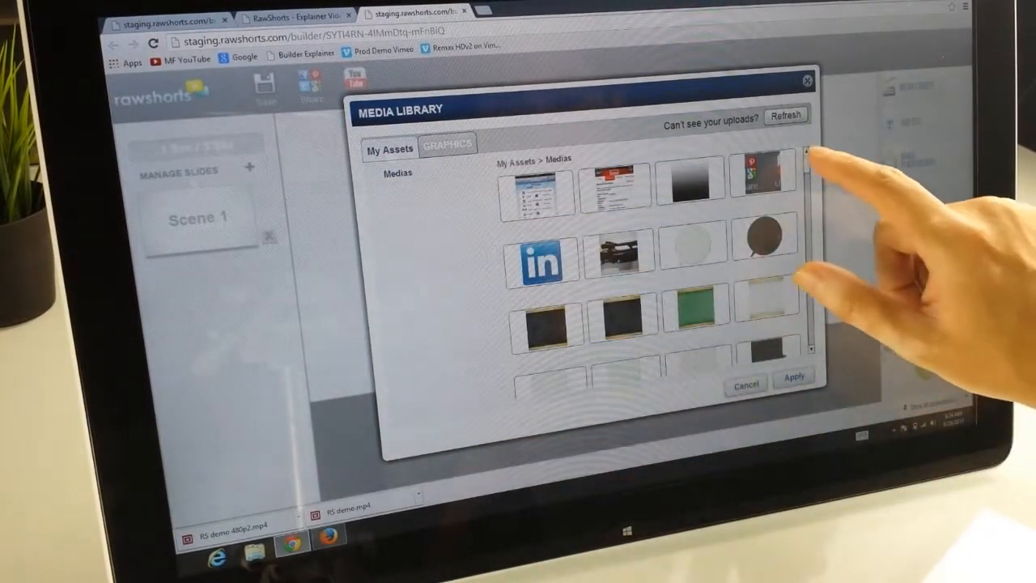